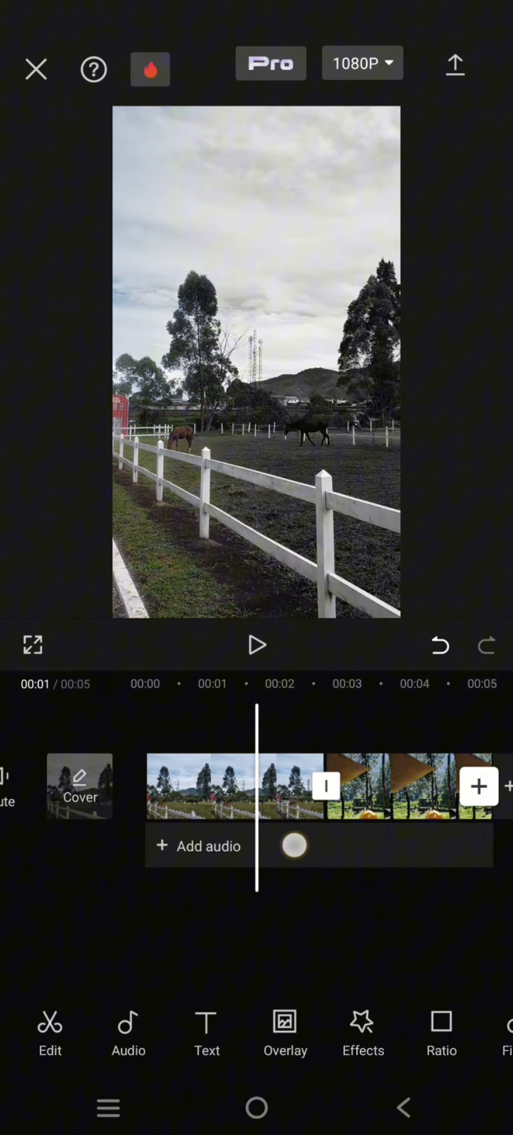
Open the transition options at the junction between the pasture and forest camp clips
{"action": "left_click", "coordinate": [325, 786]}
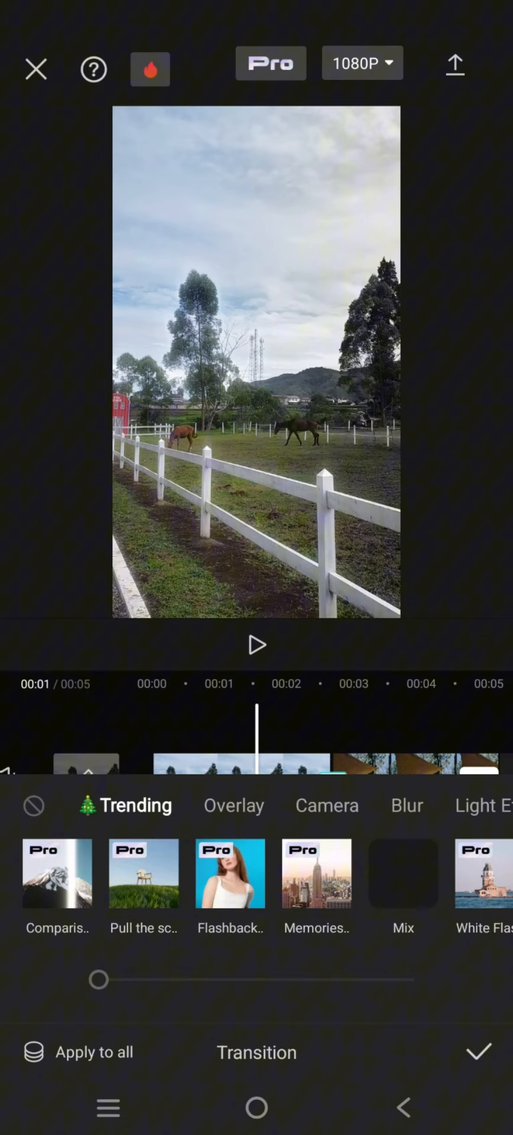
Scroll through the Trending transitions to find Pull in
{"action": "scroll", "scroll_direction": "left", "scroll_amount": 3}
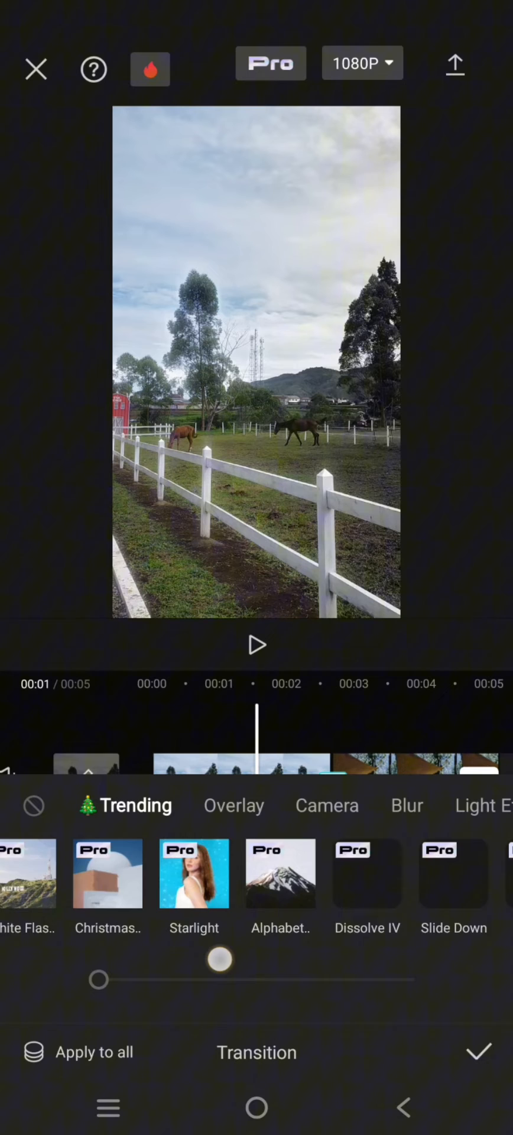
{"action": "scroll", "scroll_direction": "left", "scroll_amount": 3}
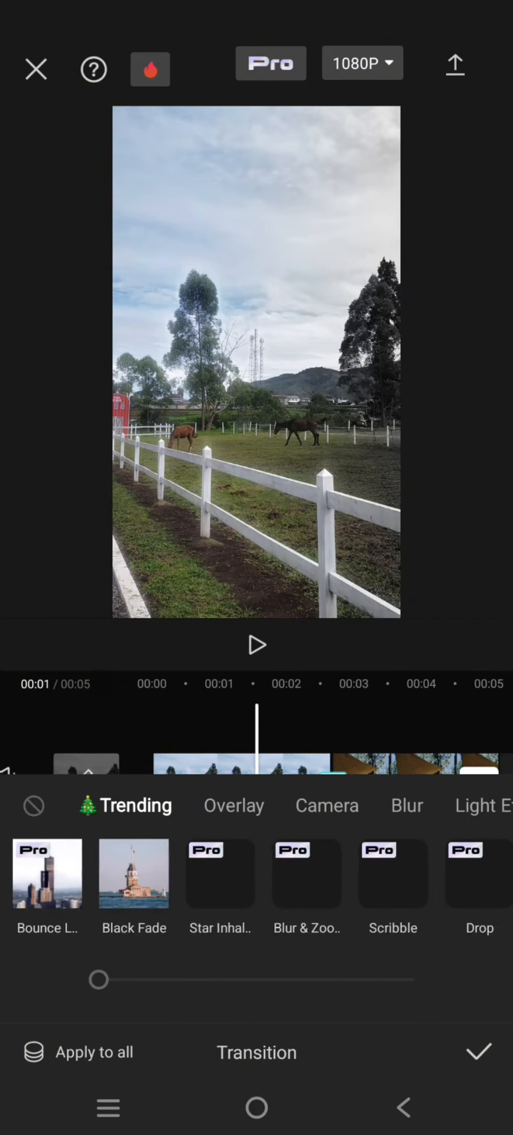
{"action": "scroll", "scroll_direction": "left", "scroll_amount": 3}
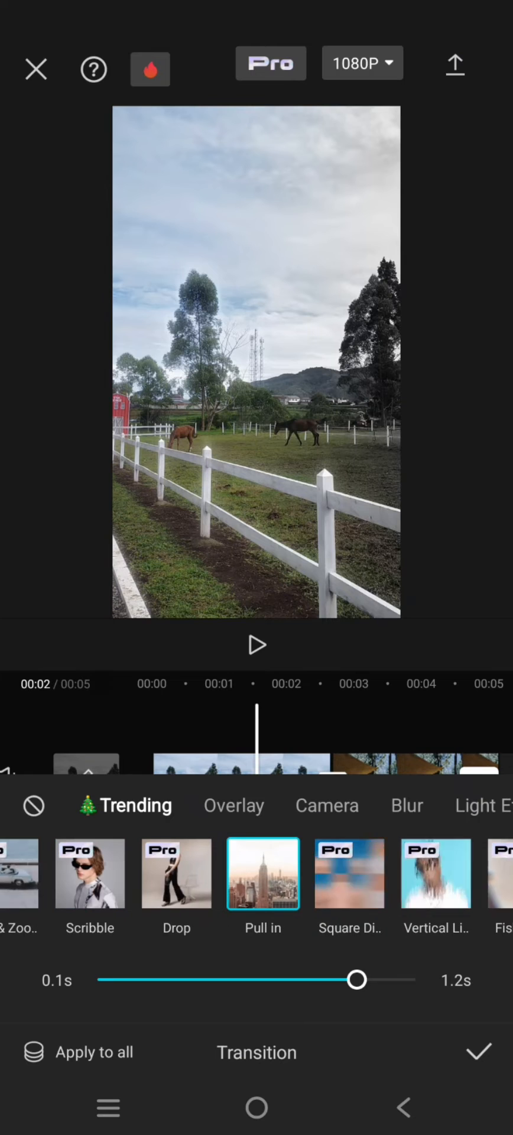
Select Pull in, set its duration to the 1.2s maximum, and preview it
{"action": "left_click", "coordinate": [256, 645]}
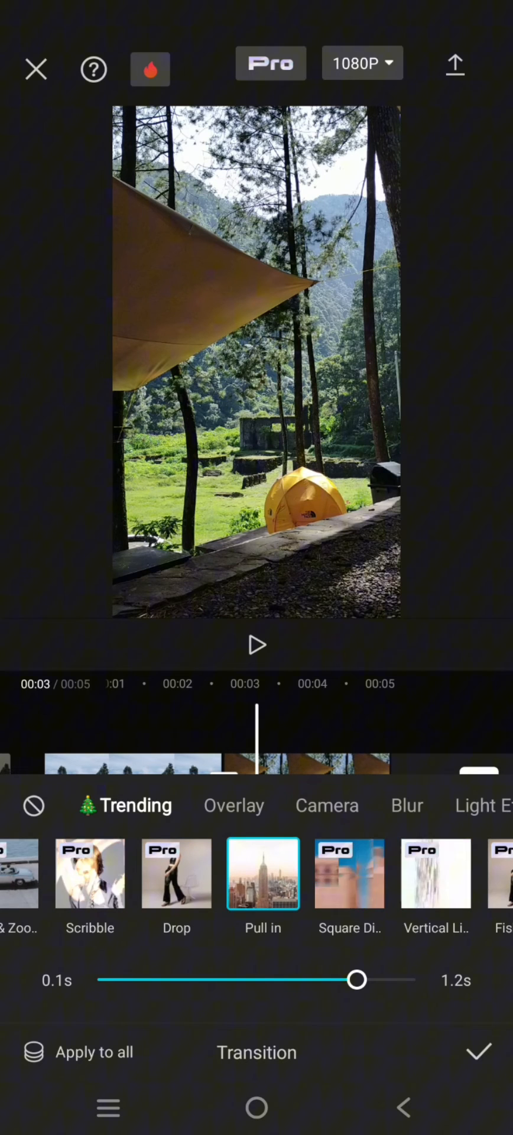
{"action": "left_click_drag", "start_coordinate": [356, 979], "coordinate": [387, 979]}
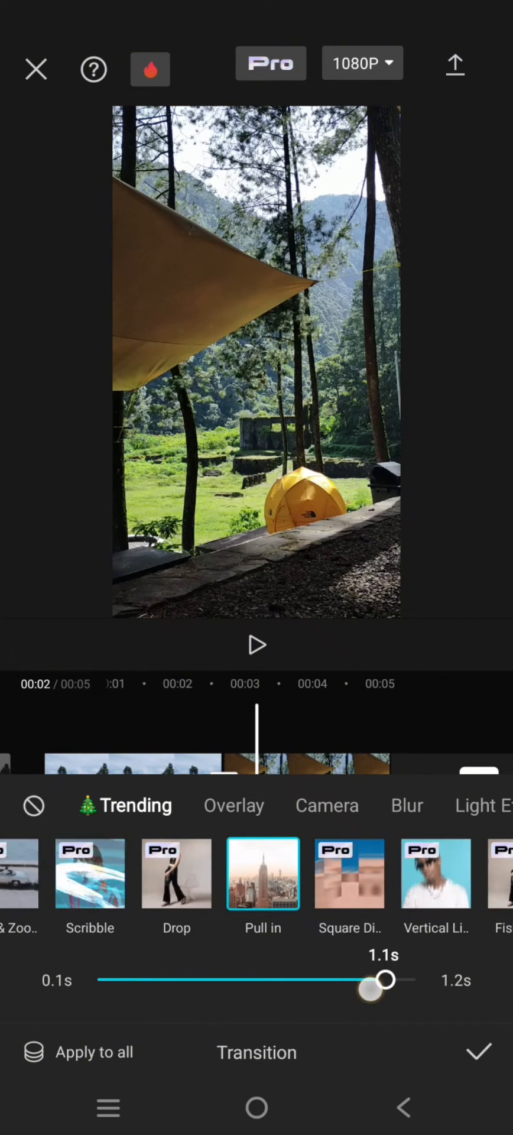
{"action": "left_click_drag", "start_coordinate": [387, 979], "coordinate": [328, 980]}
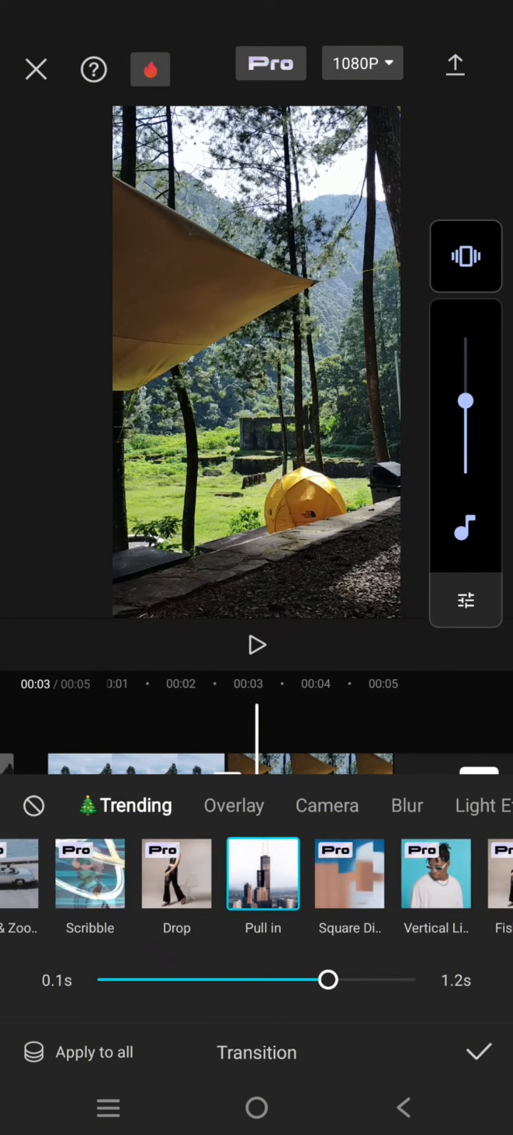
{"action": "left_click_drag", "start_coordinate": [330, 980], "coordinate": [414, 979]}
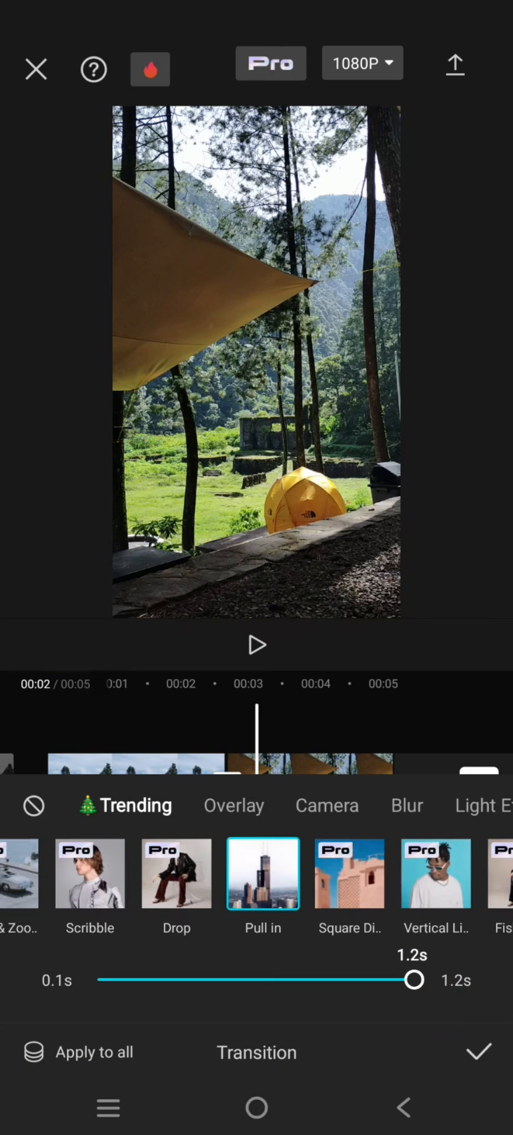
{"action": "left_click", "coordinate": [256, 645]}
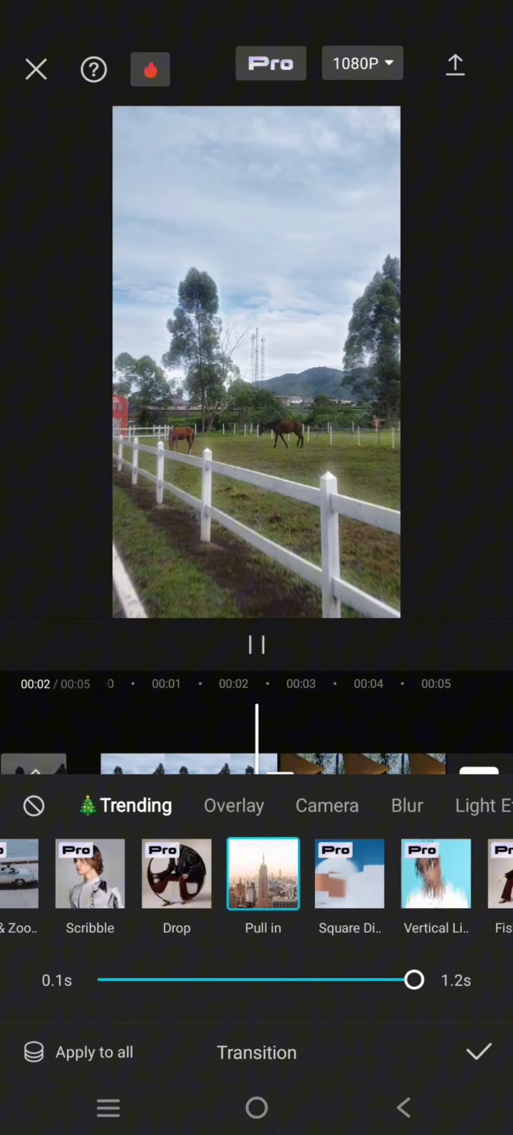
Confirm the 1.2s Pull in transition and play back the two-clip video
{"action": "left_click", "coordinate": [256, 645]}
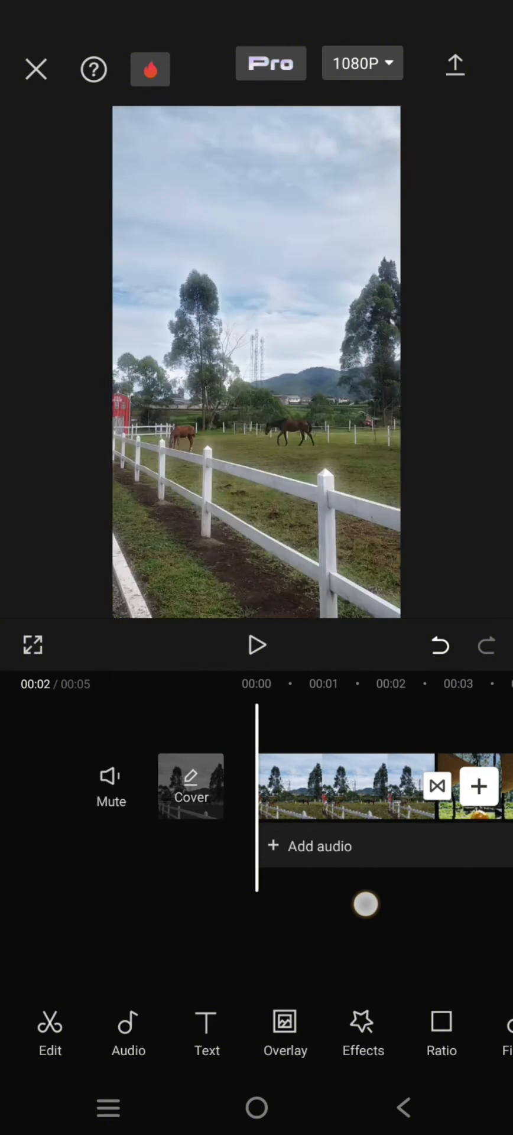
{"action": "left_click", "coordinate": [256, 645]}
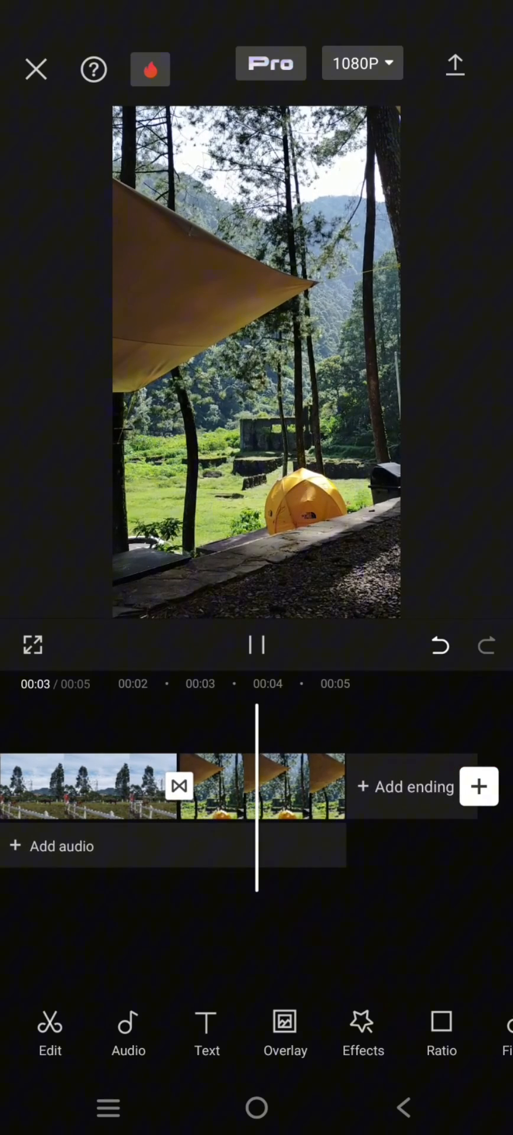
{"action": "left_click", "coordinate": [255, 645]}
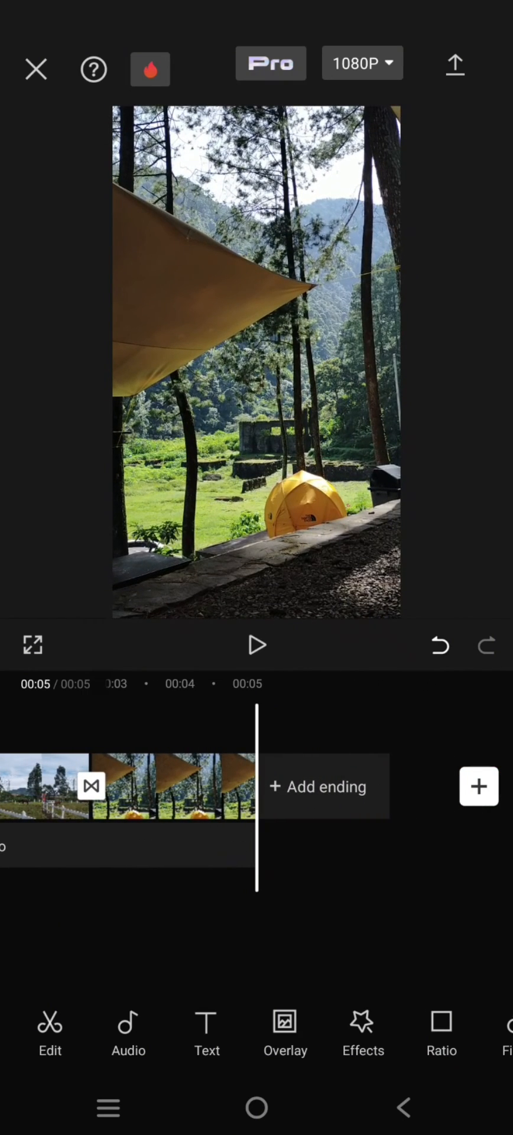